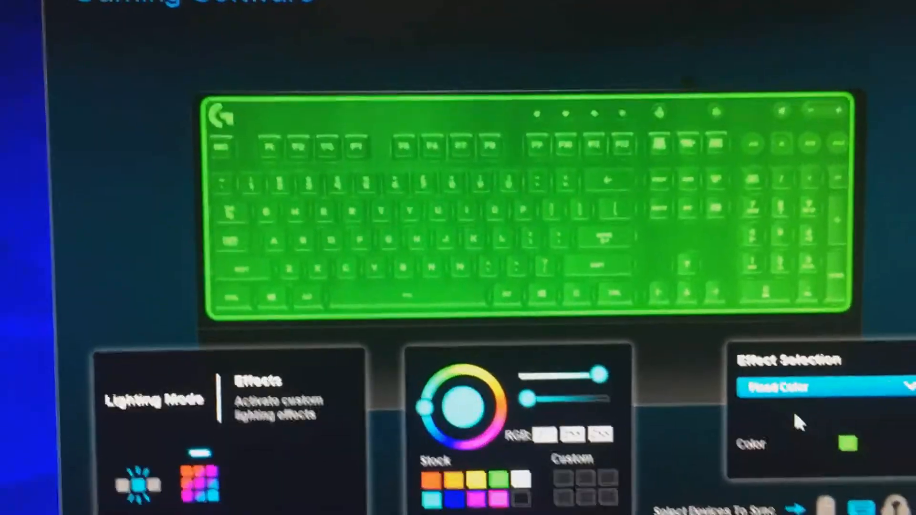
{"action": "scroll", "scroll_direction": "down", "scroll_amount": 3}
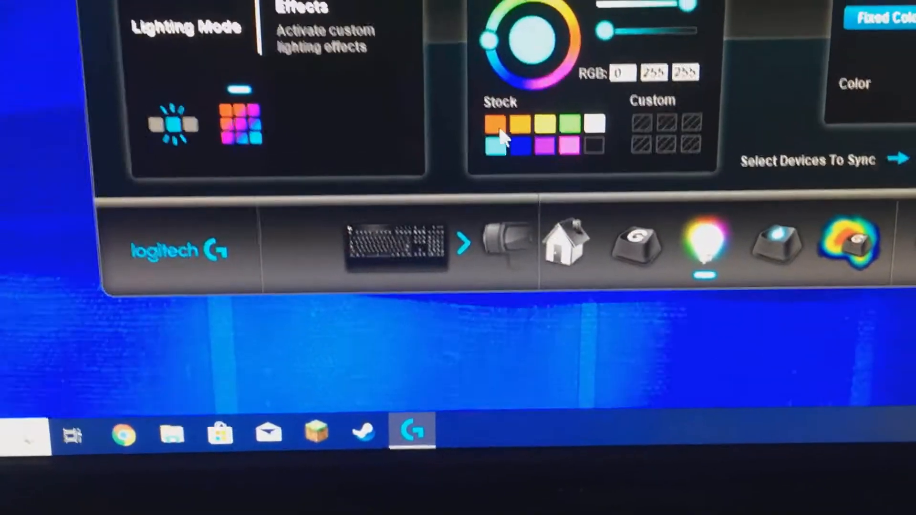